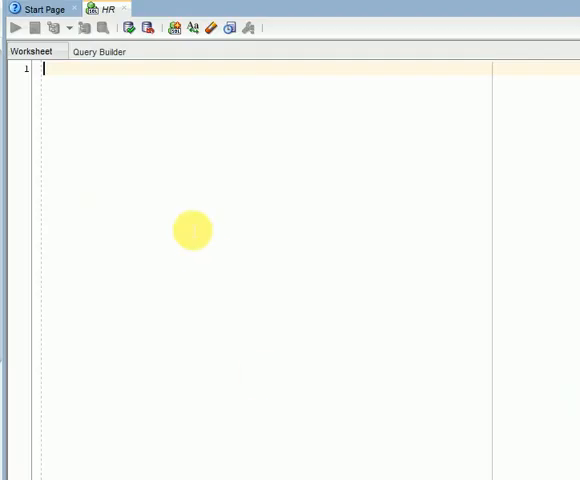
Step: Run select first_name||last_name from employees and inspect a joined name in the results
{"action": "type", "text": "select"}
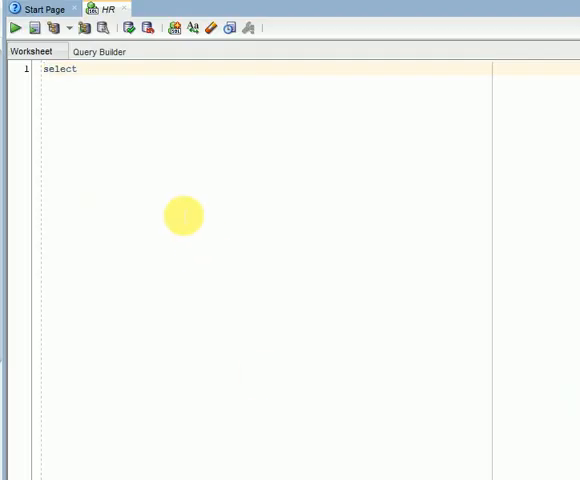
{"action": "type", "text": "* from employees;"}
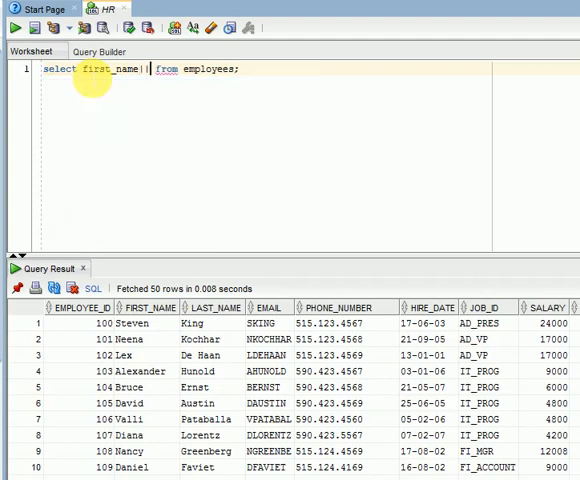
{"action": "type", "text": "last_name"}
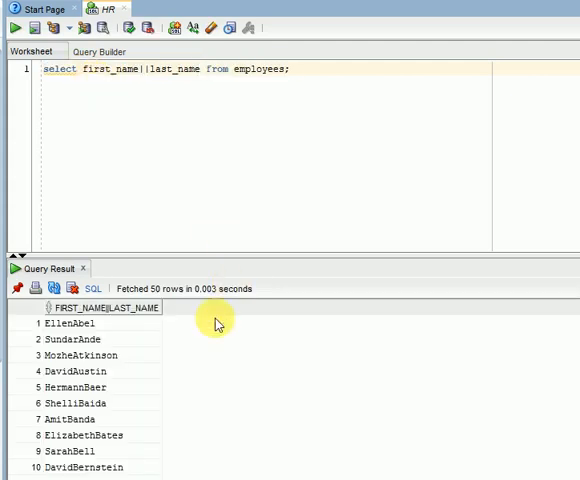
{"action": "left_click", "coordinate": [80, 355]}
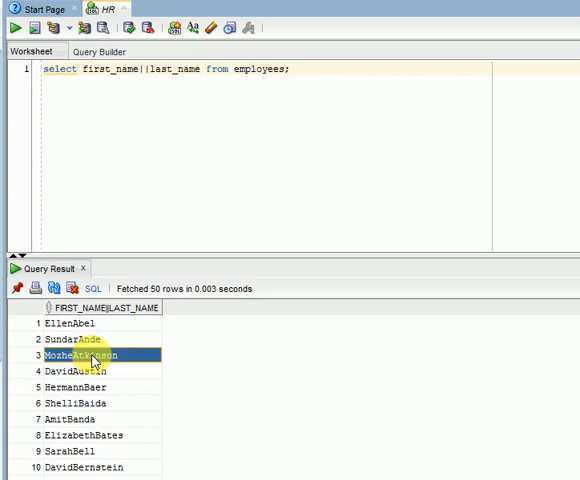
{"action": "mouse_move", "coordinate": [88, 356]}
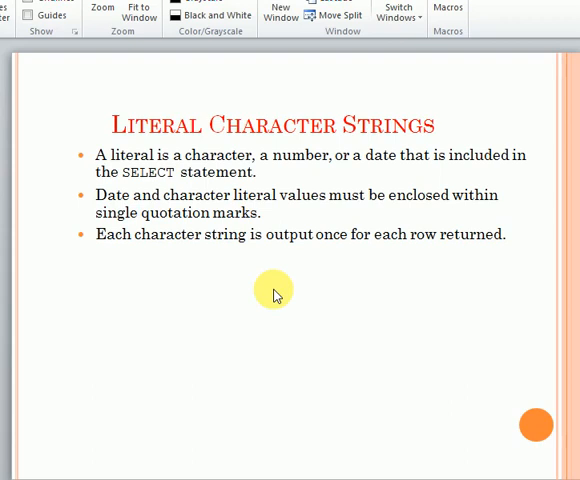
{"action": "left_click", "coordinate": [274, 291]}
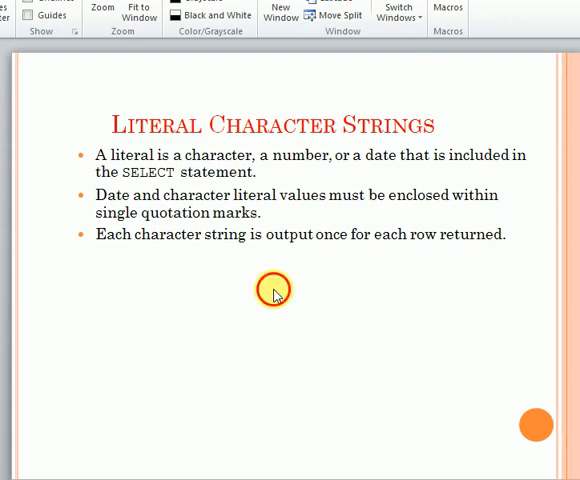
{"action": "mouse_move", "coordinate": [216, 266]}
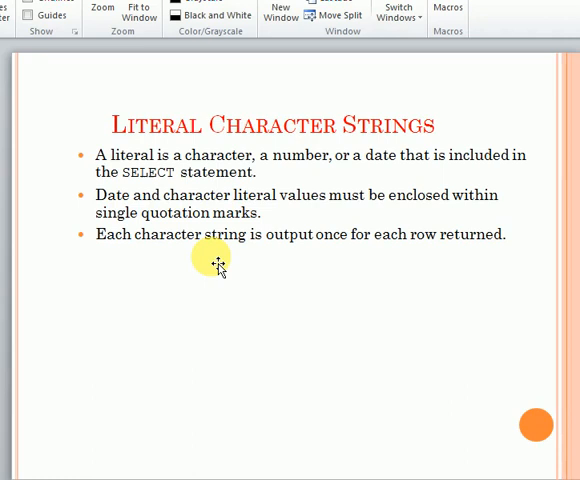
{"action": "mouse_move", "coordinate": [213, 262]}
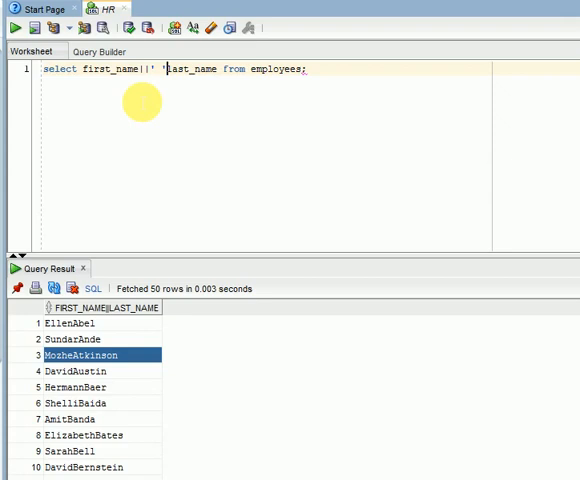
Step: Insert a ' '|| space literal between first_name and last_name, then rerun and scroll results
{"action": "type", "text": "||"}
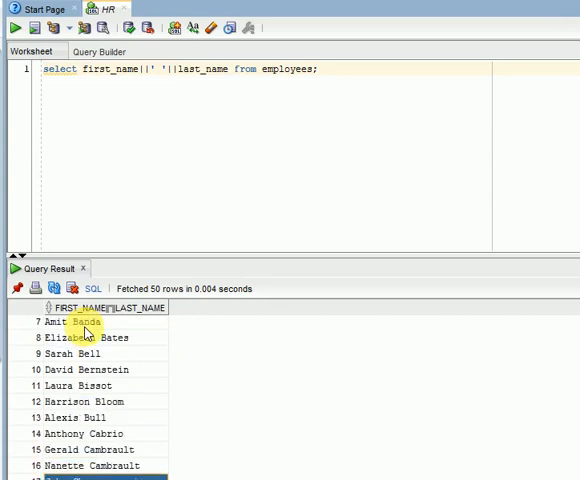
{"action": "scroll", "scroll_direction": "down", "scroll_amount": 3}
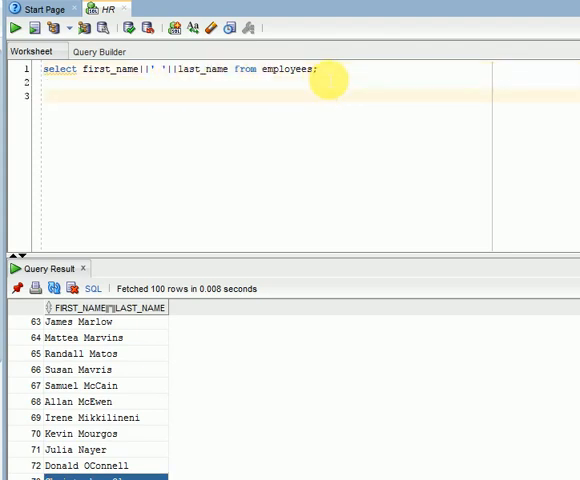
Step: Append ||' My Job Is => '||job_id to line 1, with select * from employees on line 3
{"action": "type", "text": "select *from employees;"}
{"action": "left_click", "coordinate": [265, 69]}
{"action": "type", "text": "||'"}
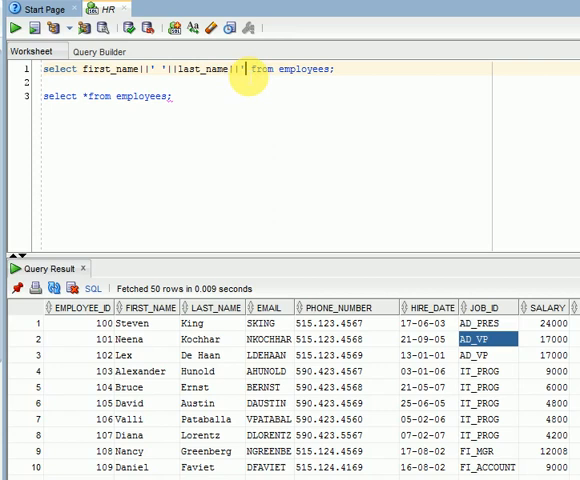
{"action": "type", "text": "My Job Is :"}
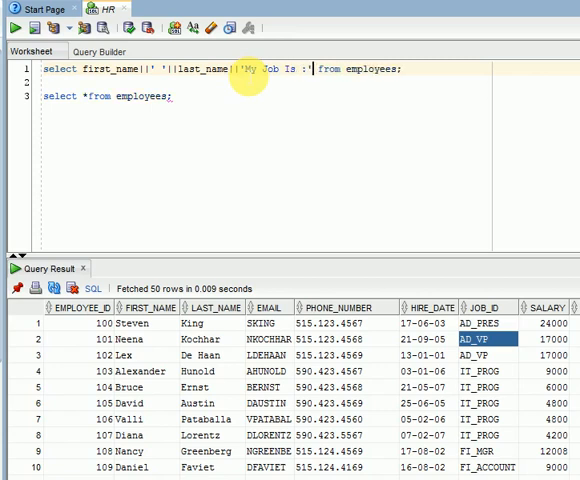
{"action": "type", "text": "||job_id"}
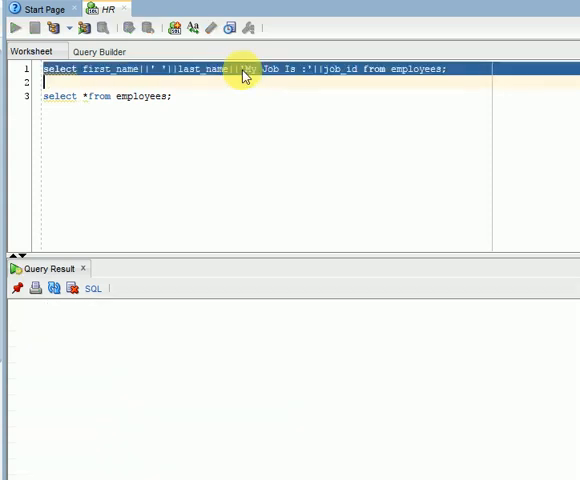
{"action": "left_click", "coordinate": [13, 27]}
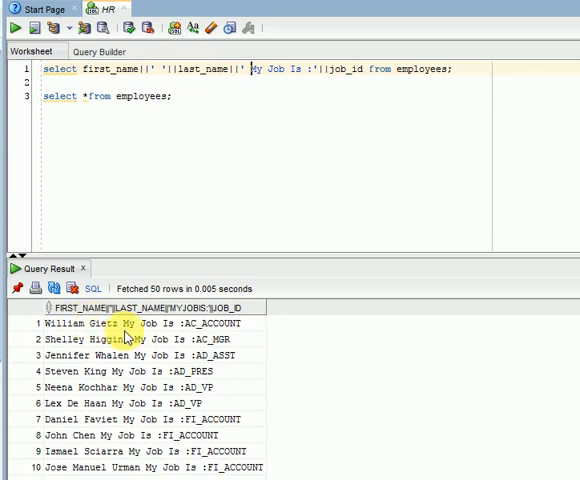
{"action": "double_click", "coordinate": [213, 323]}
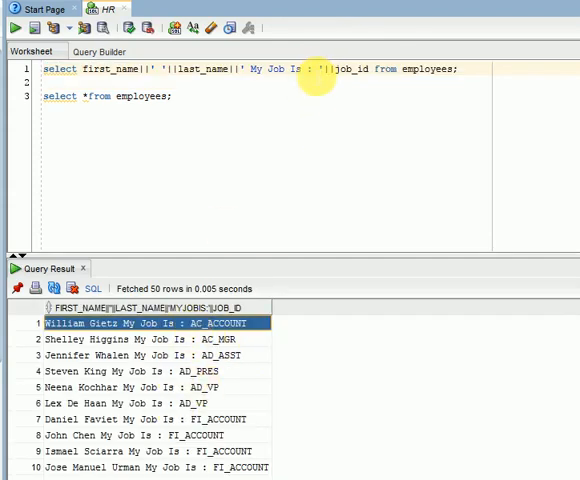
{"action": "type", "text": "=>"}
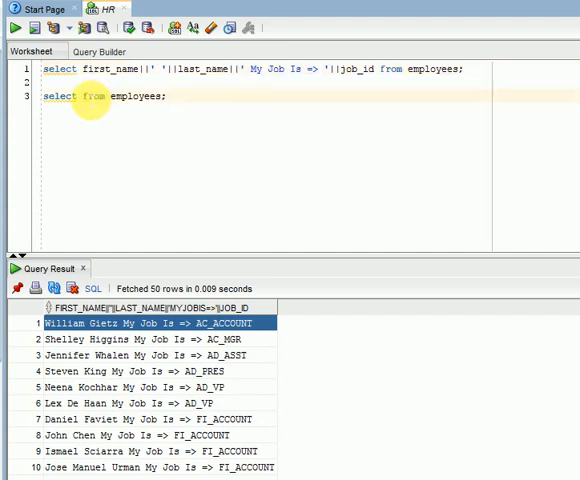
Step: Run select employee_id||55 from employees and scroll through the 107 results
{"action": "type", "text": "employee_id"}
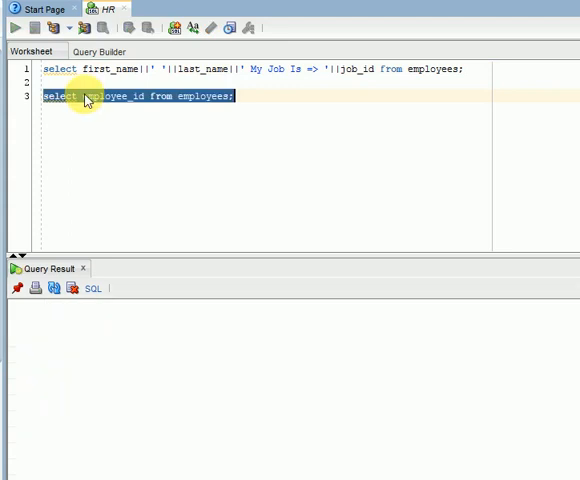
{"action": "left_click", "coordinate": [14, 27]}
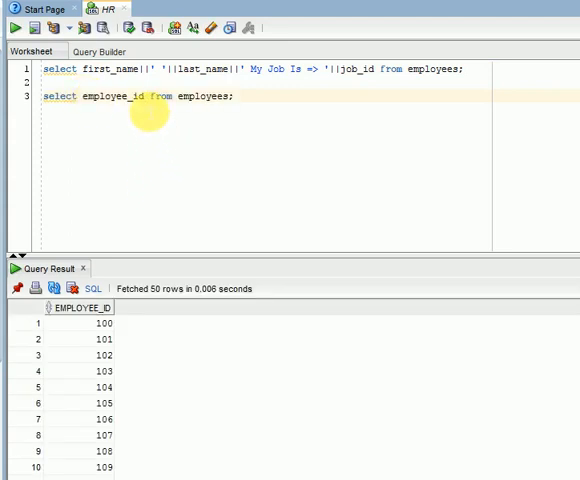
{"action": "type", "text": "||55"}
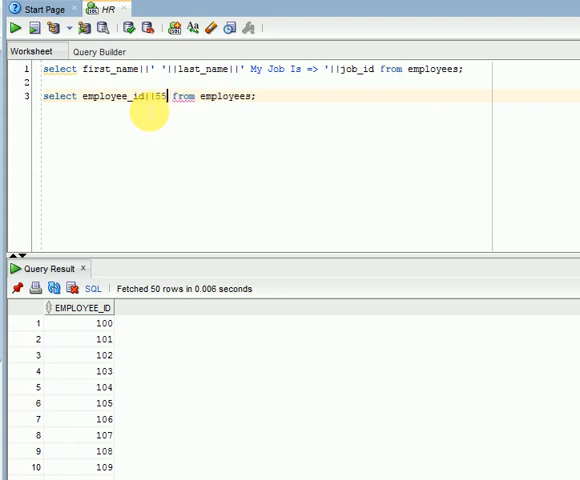
{"action": "left_click", "coordinate": [14, 27]}
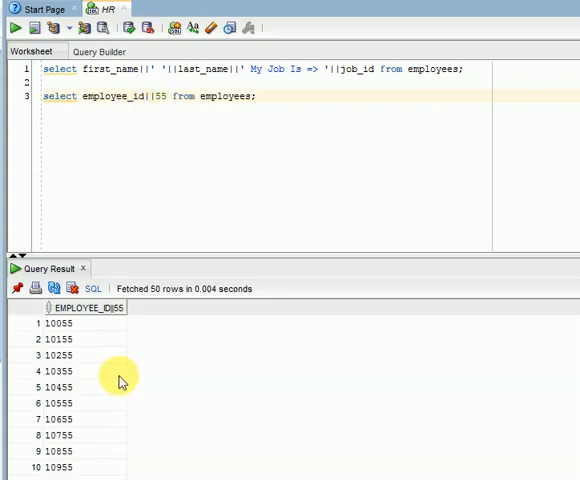
{"action": "scroll", "scroll_direction": "down", "scroll_amount": 3}
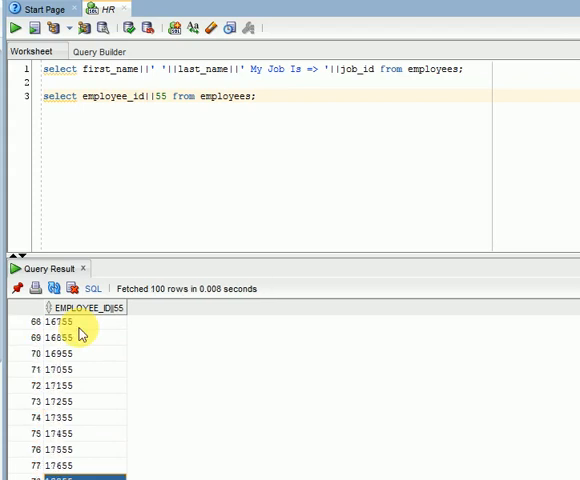
{"action": "scroll", "scroll_direction": "down", "scroll_amount": 3}
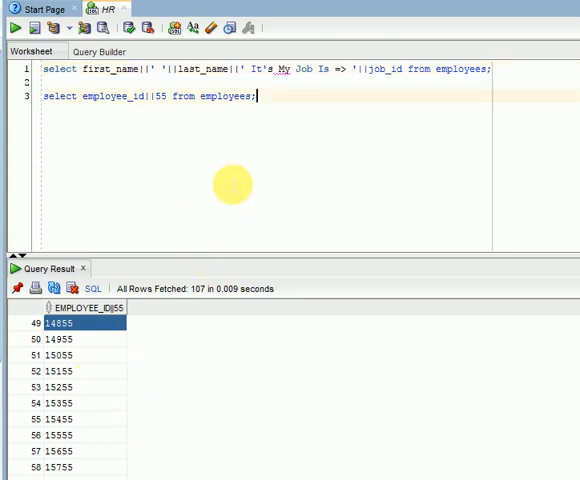
Step: Wrap the literal as q'[It's My Job Is =>]' in line 1
{"action": "type", "text": "It'"}
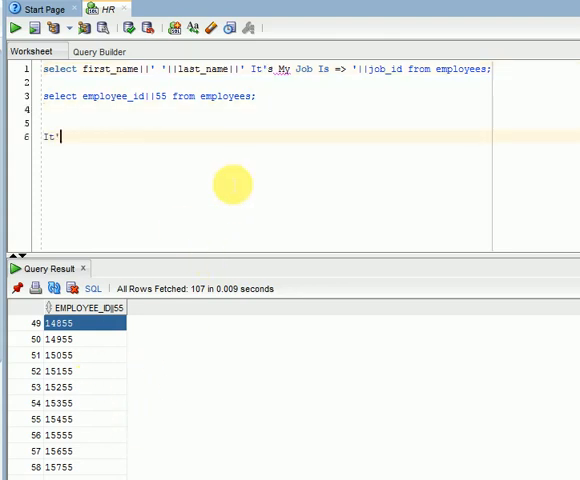
{"action": "type", "text": "'s My"}
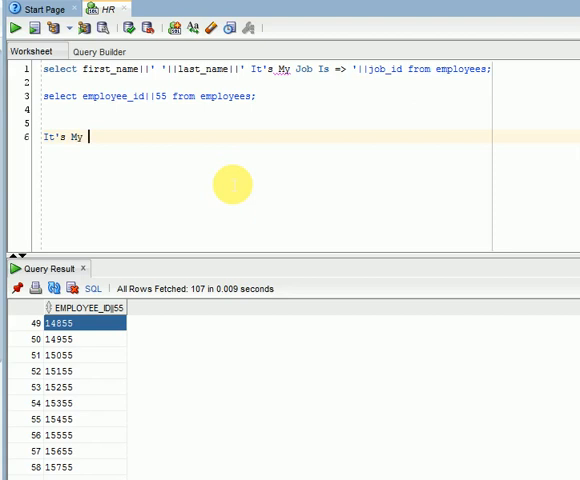
{"action": "type", "text": "Job"}
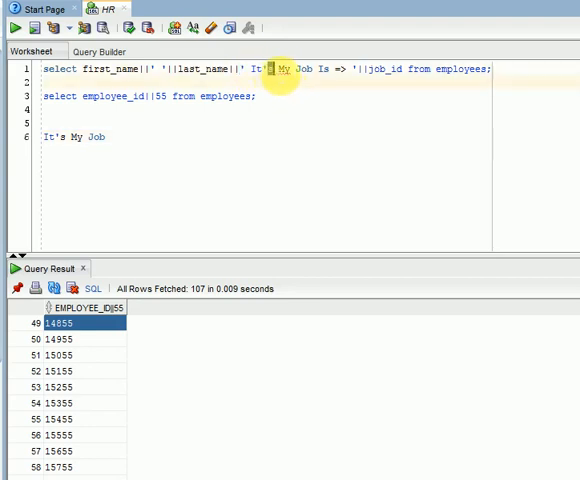
{"action": "left_click_drag", "start_coordinate": [280, 68], "coordinate": [320, 68]}
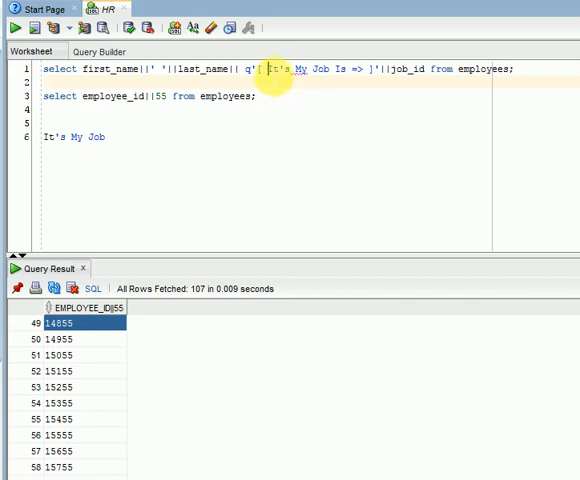
Step: Run the q-quoted query, giving rows like 'William Gietz It's My Job => AC_ACCOUNT'
{"action": "left_click_drag", "start_coordinate": [266, 69], "coordinate": [366, 69]}
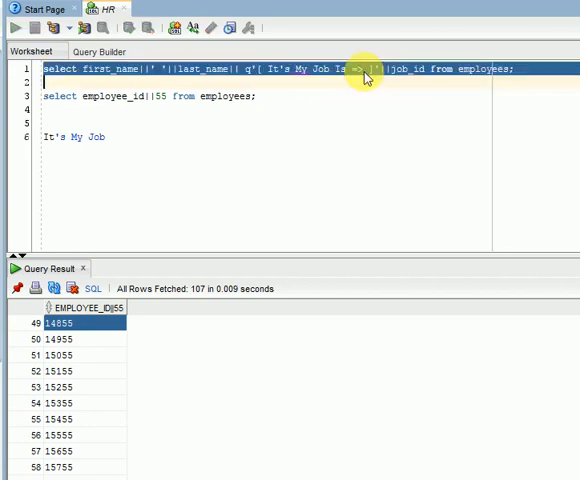
{"action": "left_click", "coordinate": [14, 27]}
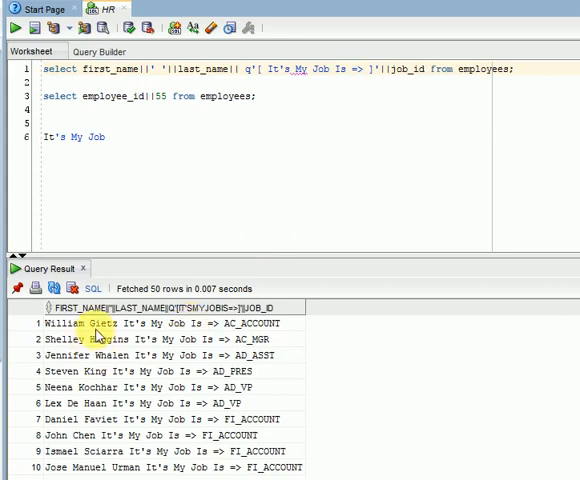
{"action": "left_click", "coordinate": [160, 323]}
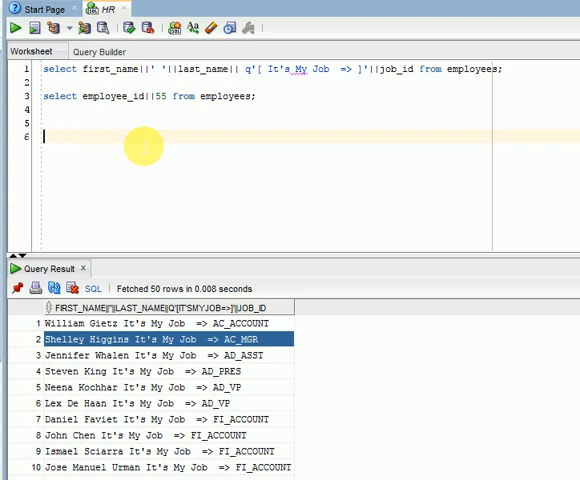
Step: Write select job_id from employees; on line 6
{"action": "type", "text": "select"}
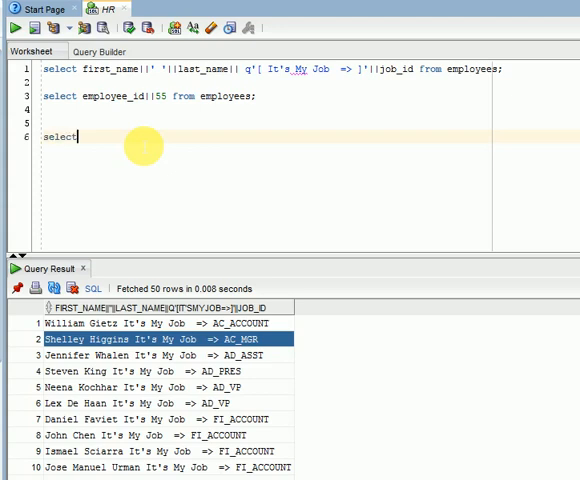
{"action": "type", "text": "job_"}
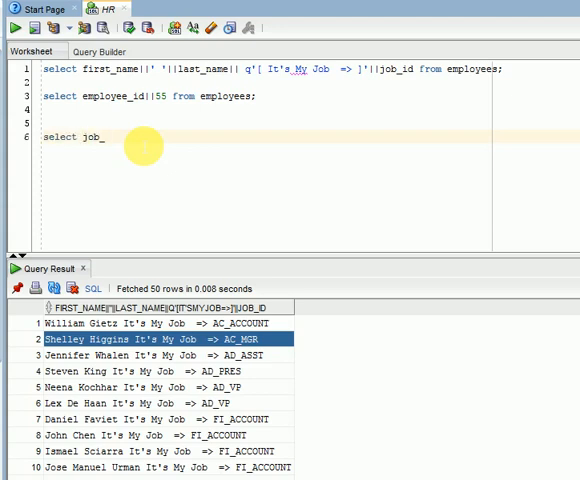
{"action": "type", "text": "id from"}
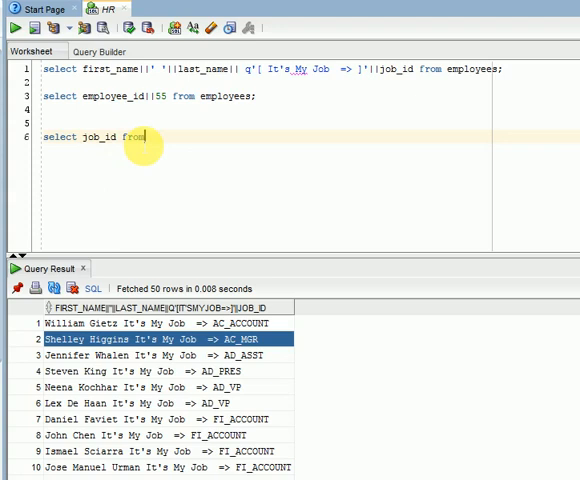
{"action": "type", "text": "employees;"}
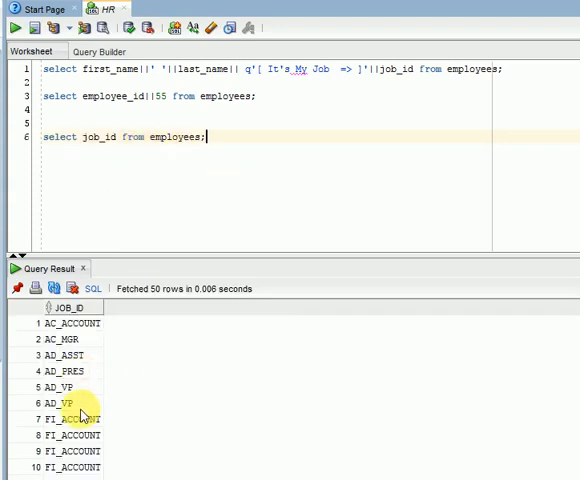
Step: Inspect the repeated FI_ACCOUNT rows and the AD_ASST job ID in Query Result
{"action": "left_click", "coordinate": [67, 434]}
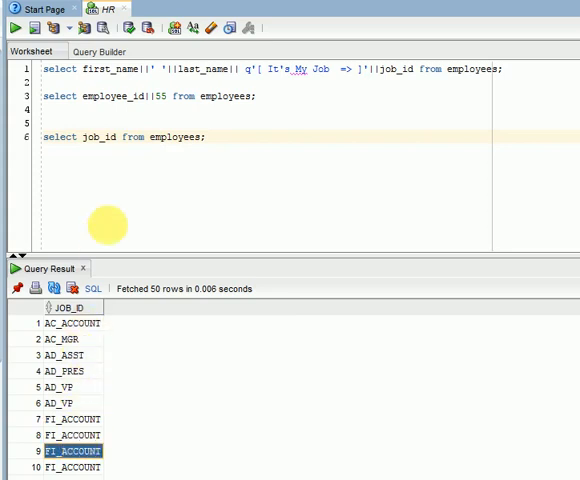
{"action": "left_click", "coordinate": [70, 419]}
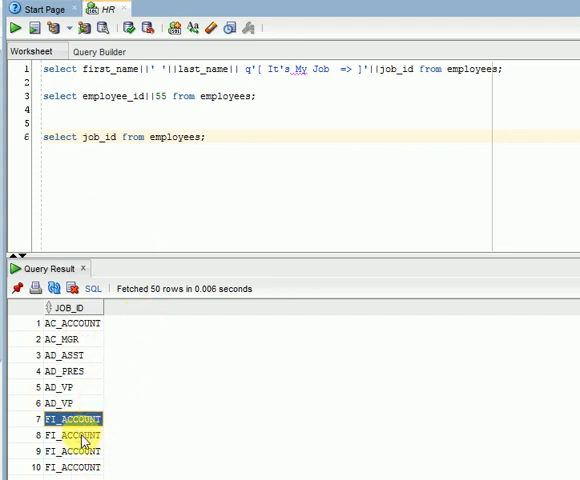
{"action": "left_click", "coordinate": [68, 435]}
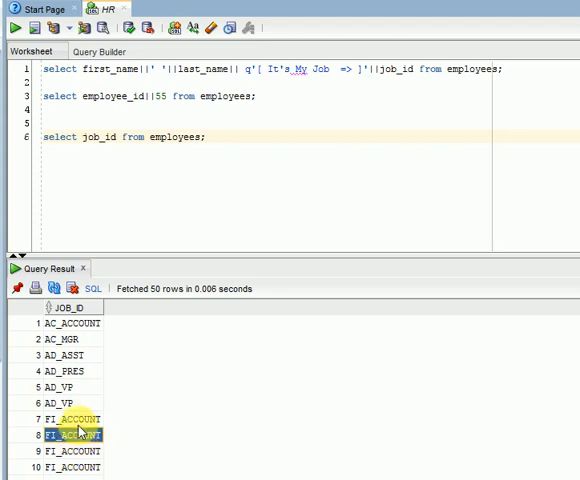
{"action": "left_click", "coordinate": [72, 419]}
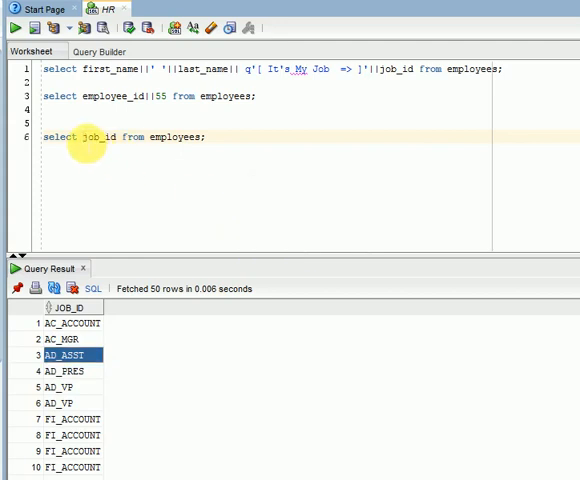
Step: Add DISTINCT after select, delete it again, and select the select keyword for uppercasing
{"action": "type", "text": "DIS"}
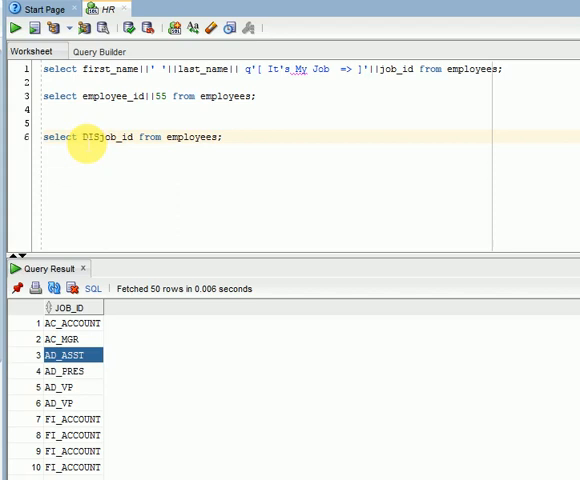
{"action": "type", "text": "TINCT"}
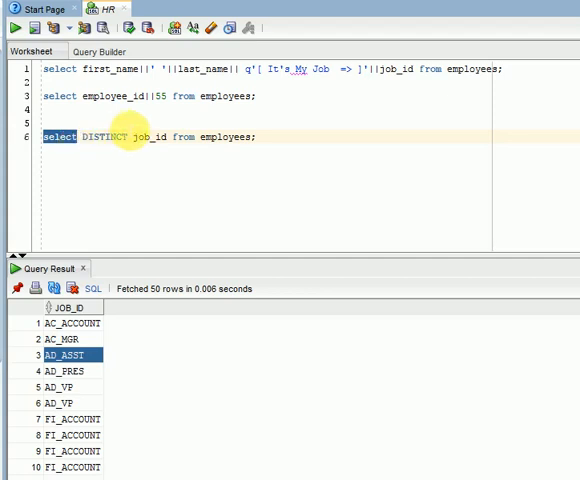
{"action": "double_click", "coordinate": [100, 137]}
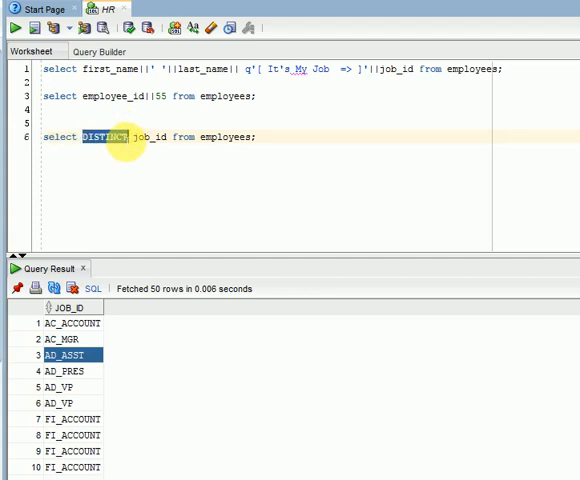
{"action": "key", "text": "Delete"}
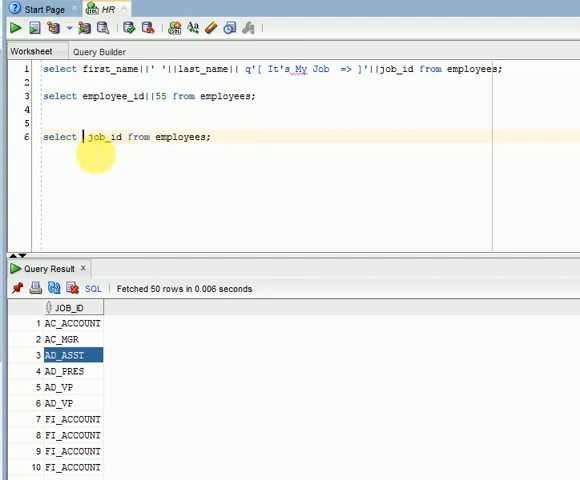
{"action": "double_click", "coordinate": [60, 136]}
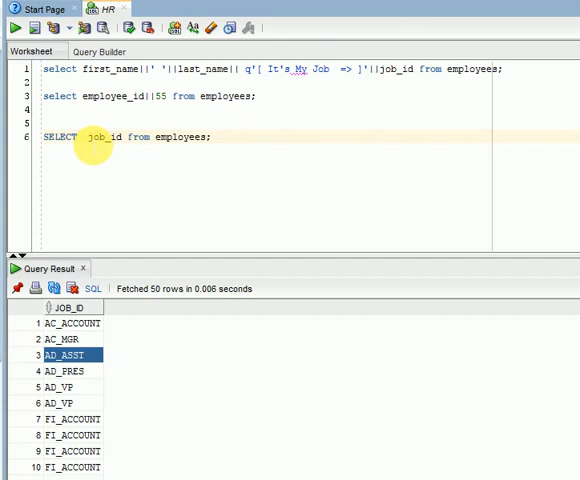
Step: Change SELECT employee_id,DISTINCT job_id to SELECT DISTINCT job_id and browse the 19 results
{"action": "type", "text": "employee_"}
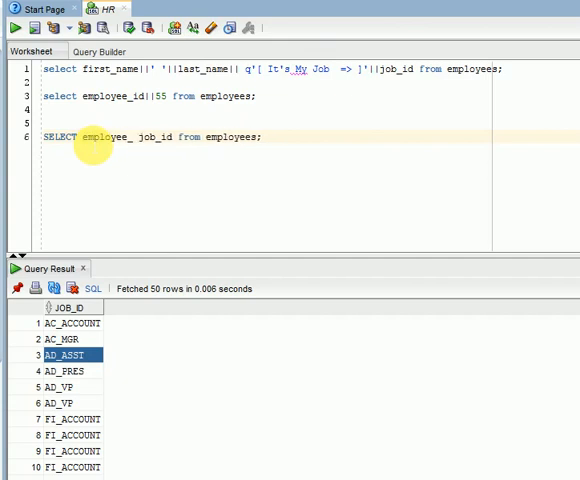
{"action": "type", "text": "id,DISTINCT"}
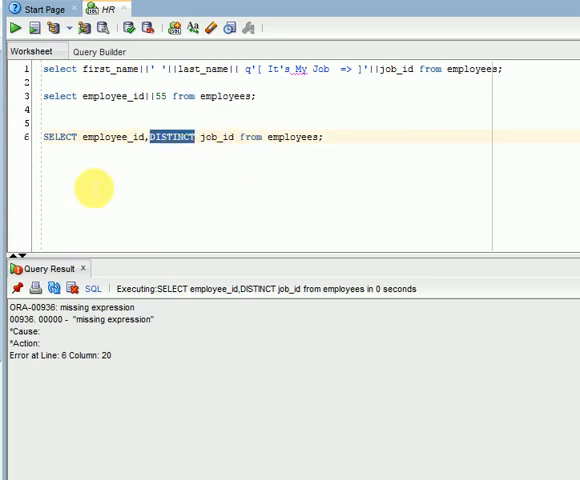
{"action": "double_click", "coordinate": [108, 138]}
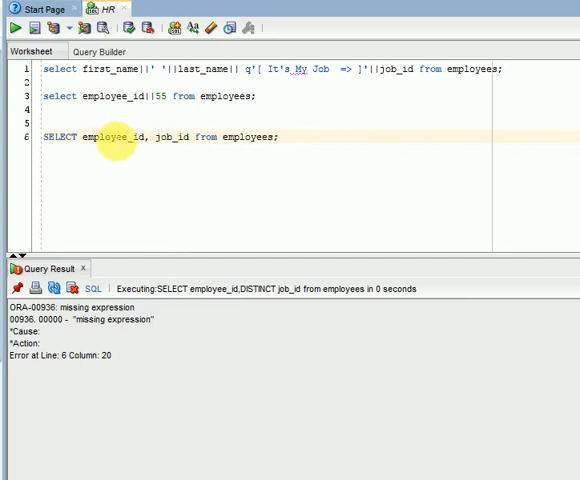
{"action": "type", "text": "DISTINCT"}
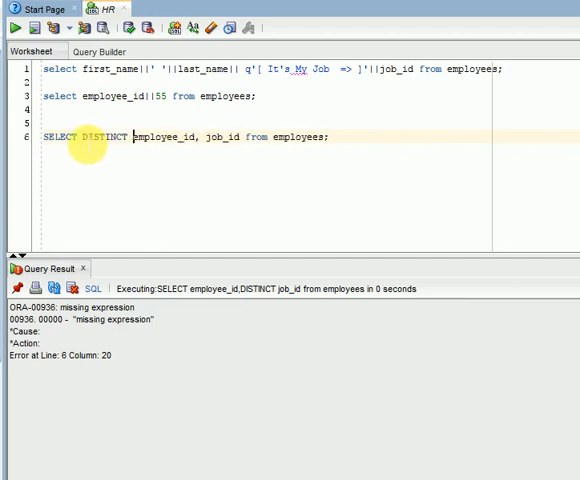
{"action": "double_click", "coordinate": [186, 137]}
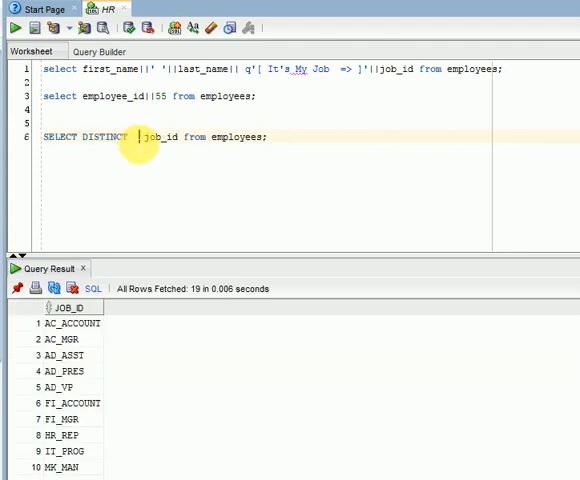
{"action": "left_click", "coordinate": [63, 403]}
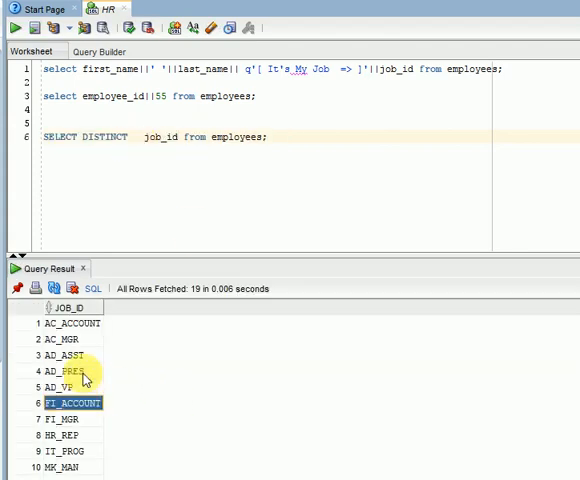
{"action": "scroll", "scroll_direction": "down", "scroll_amount": 3}
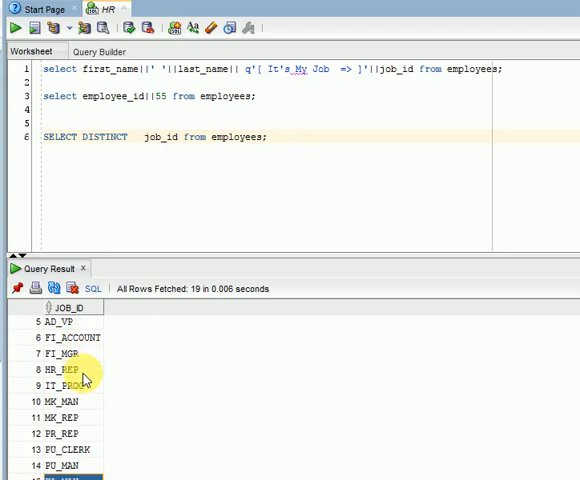